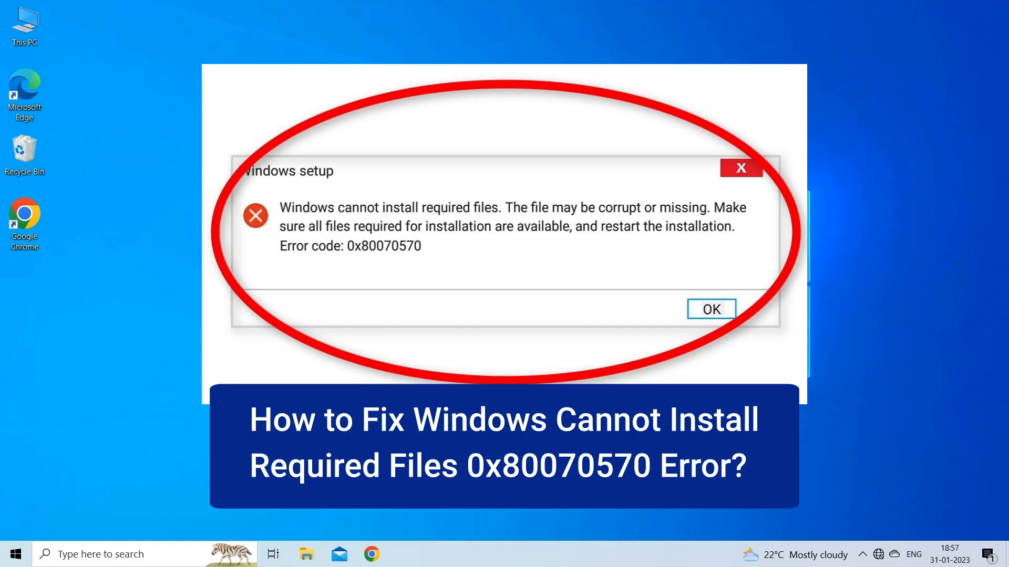
Launch cmd from the Run box as administrator and approve the UAC prompt
{"action": "left_click", "coordinate": [711, 323]}
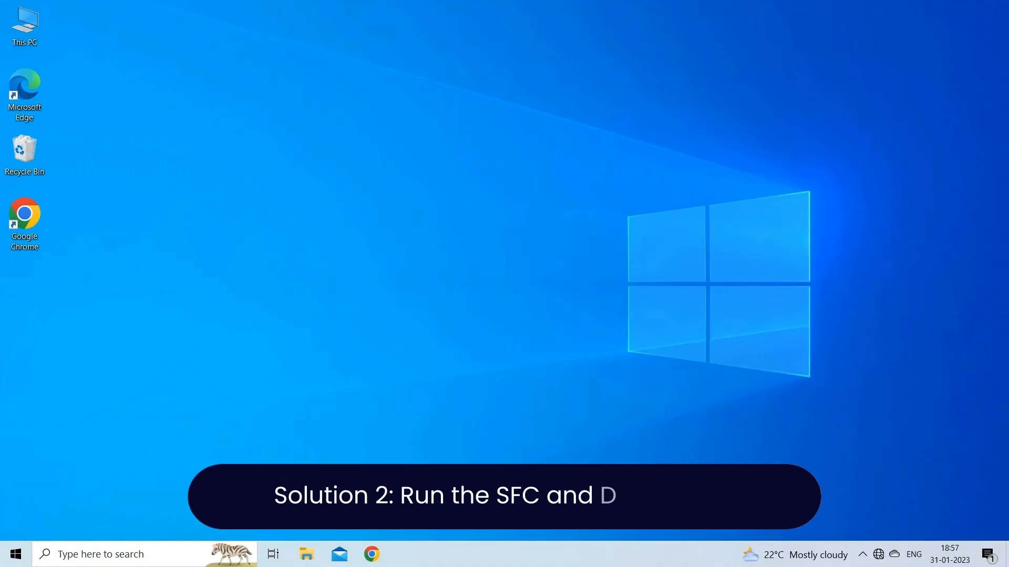
{"action": "type", "text": "ISM Scans"}
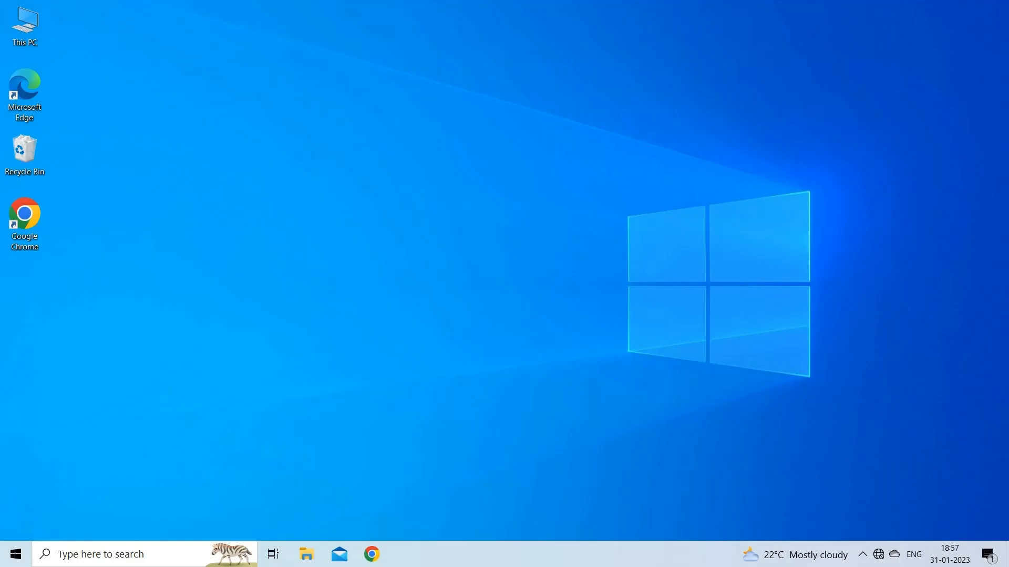
{"action": "key", "text": "Win+r"}
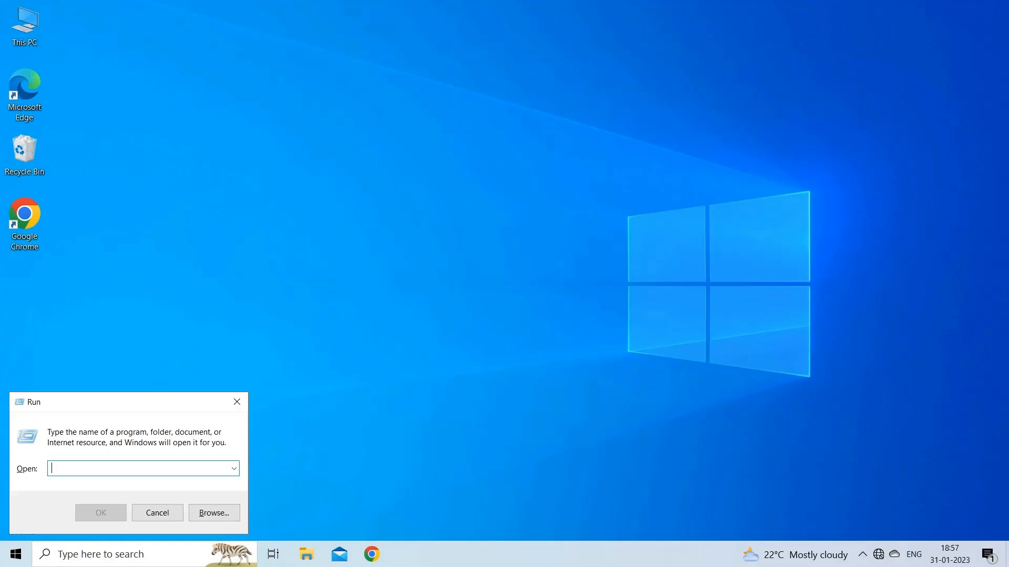
{"action": "type", "text": "cmd"}
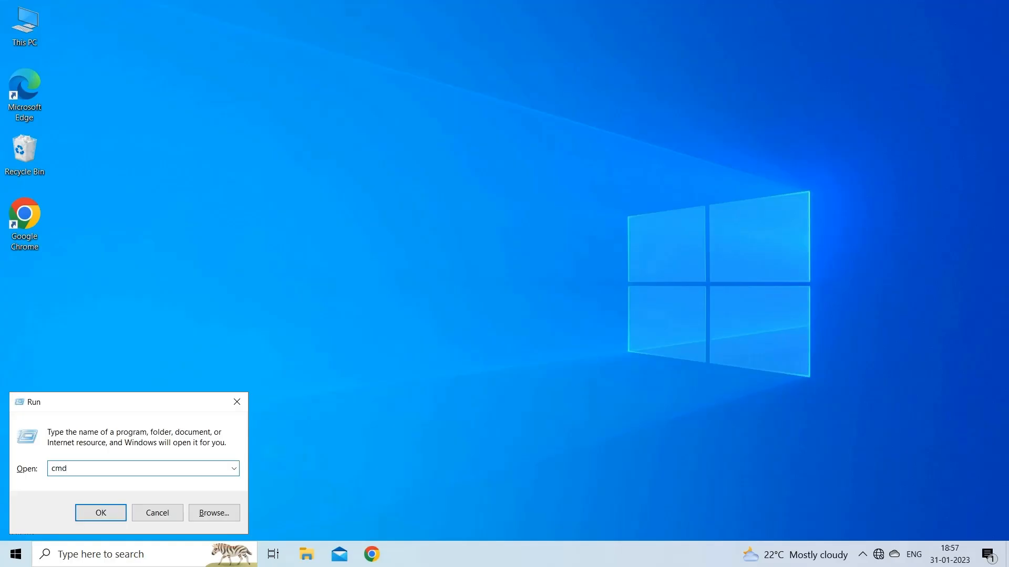
{"action": "key", "text": "Ctrl+Shift+Enter"}
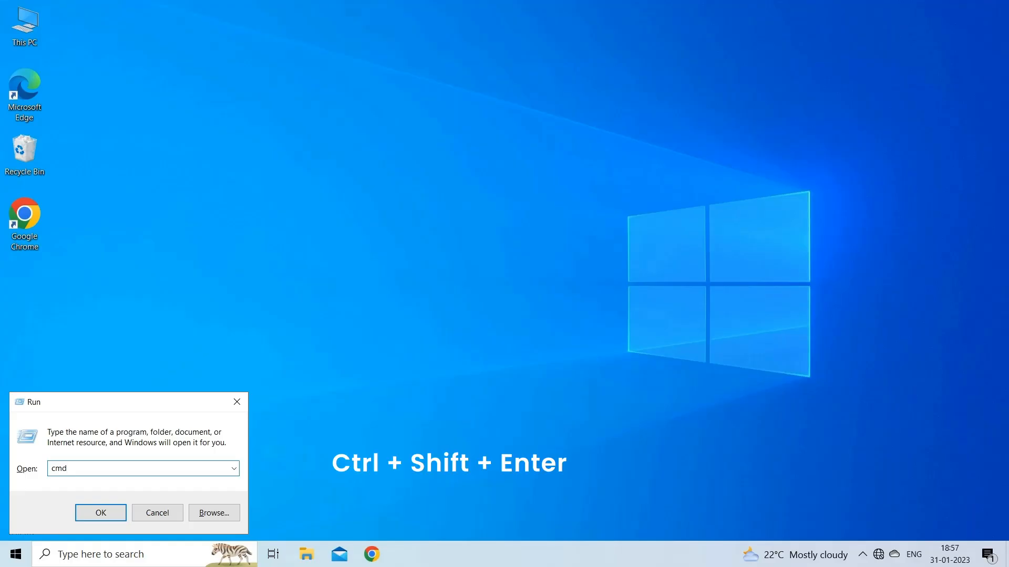
{"action": "key", "text": "ctrl+shift+enter"}
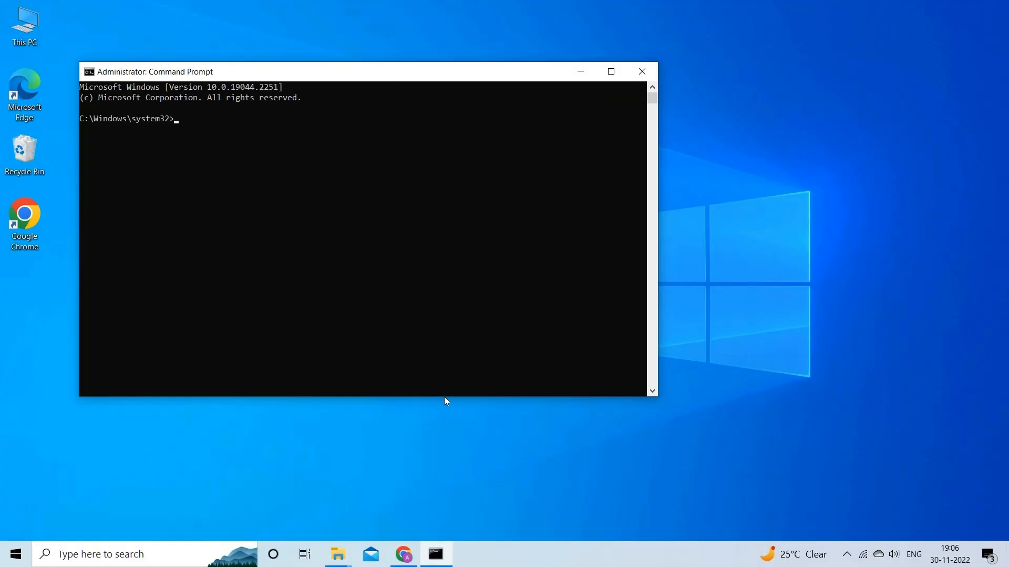
Run sfc /scannow, then DISM /Online /Cleanup-Image with /CheckHealth and /RestoreHealth
{"action": "type", "text": "sfc/scannow"}
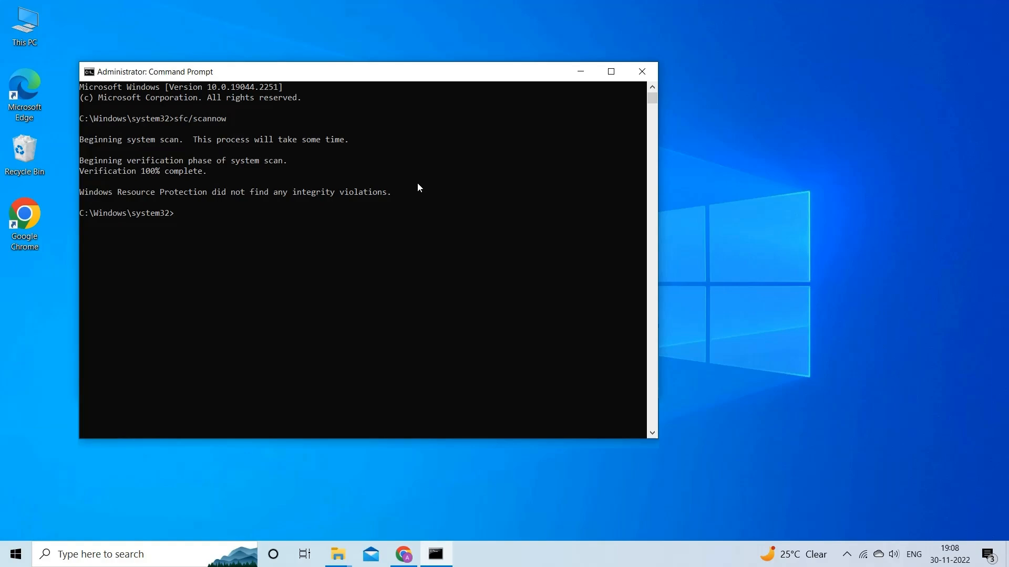
{"action": "type", "text": "DISM /Online /Cleanup-Image /CheckHealth"}
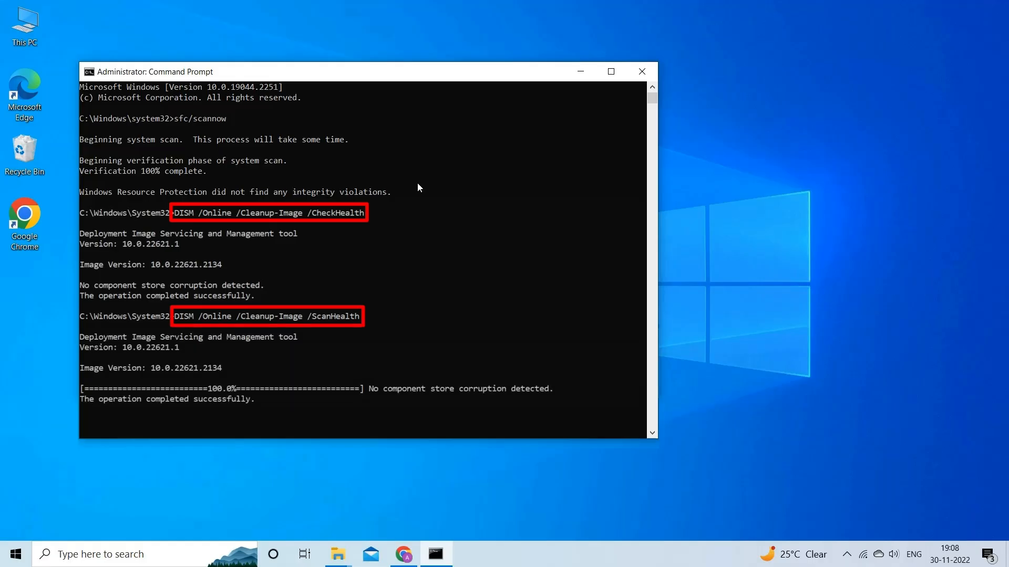
{"action": "type", "text": "DISM /Online /Cleanup-Image /RestoreHealth"}
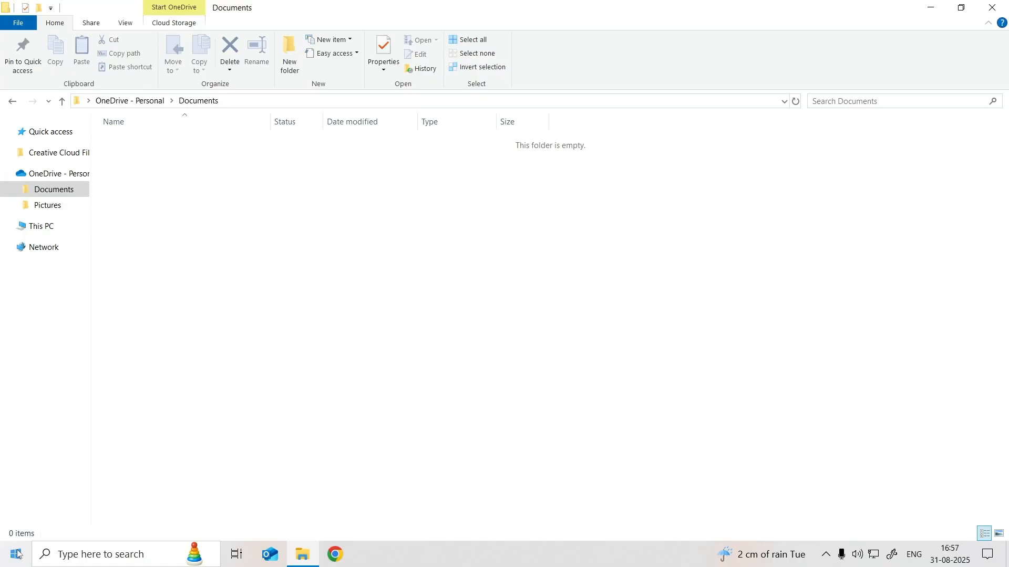
{"action": "mouse_move", "coordinate": [220, 428]}
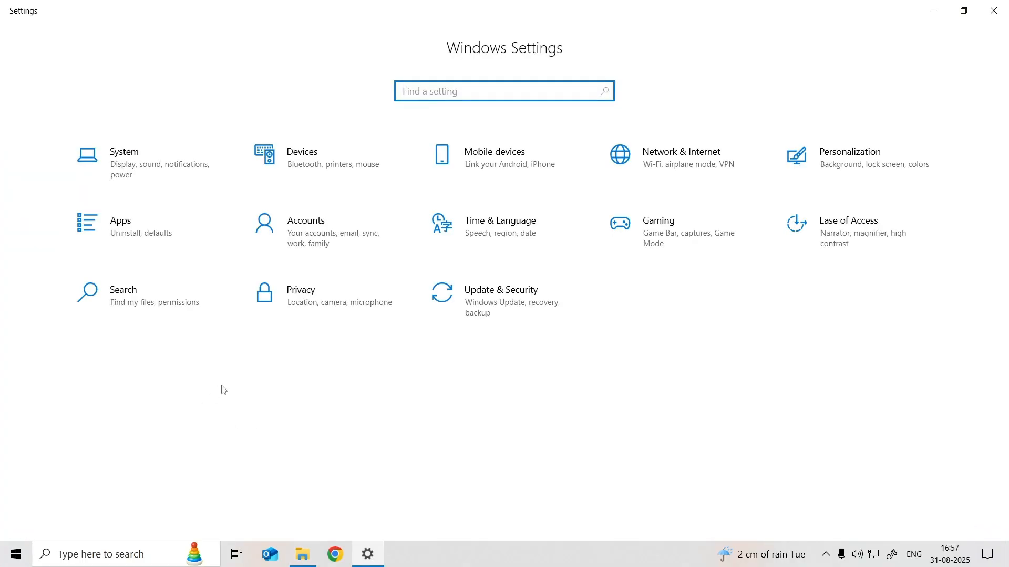
{"action": "left_click", "coordinate": [501, 290]}
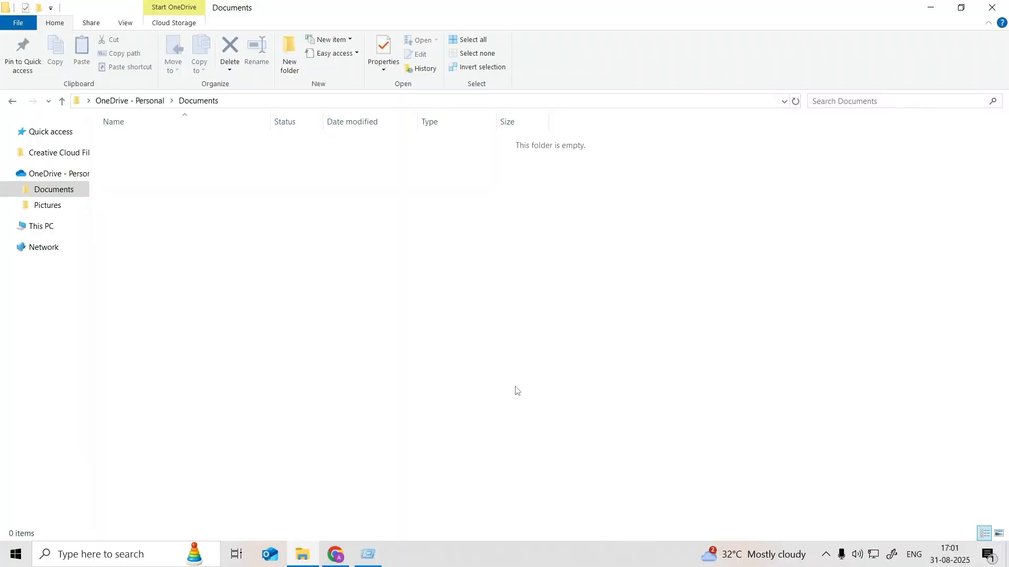
Run msinfo32 from the Run box to view the BIOS details in System Information
{"action": "key", "text": "Win+r"}
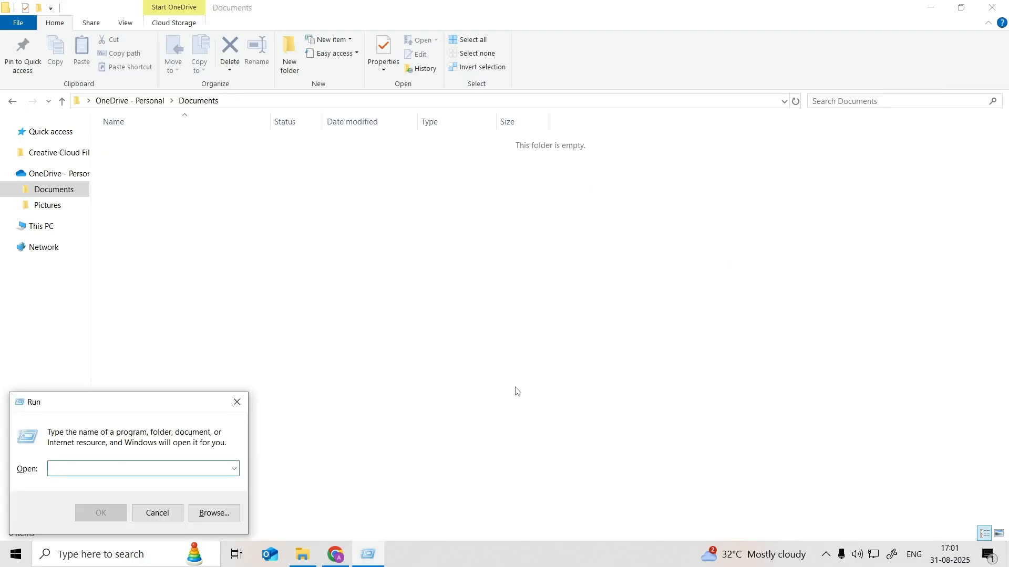
{"action": "type", "text": "msinfo"}
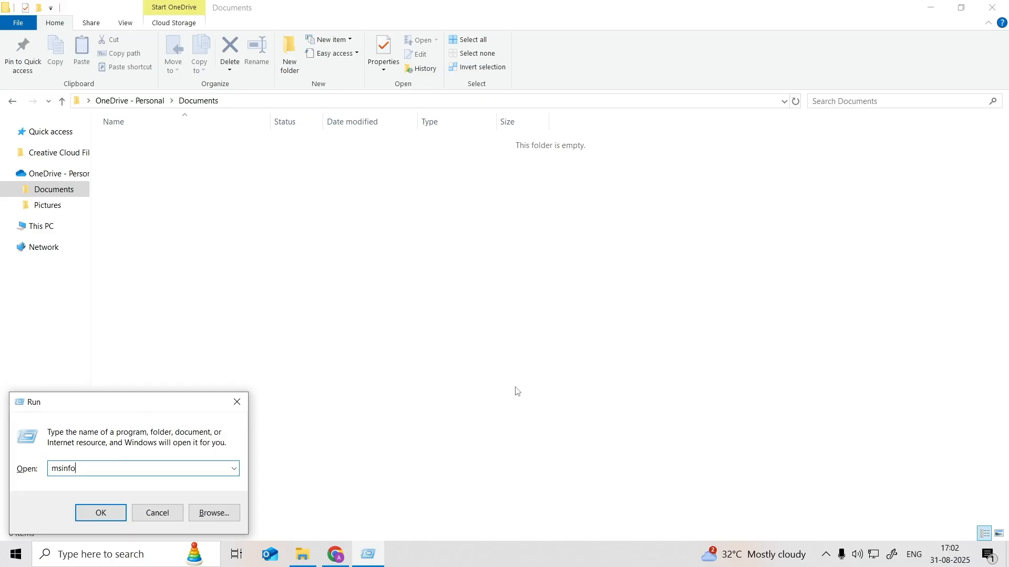
{"action": "type", "text": "32"}
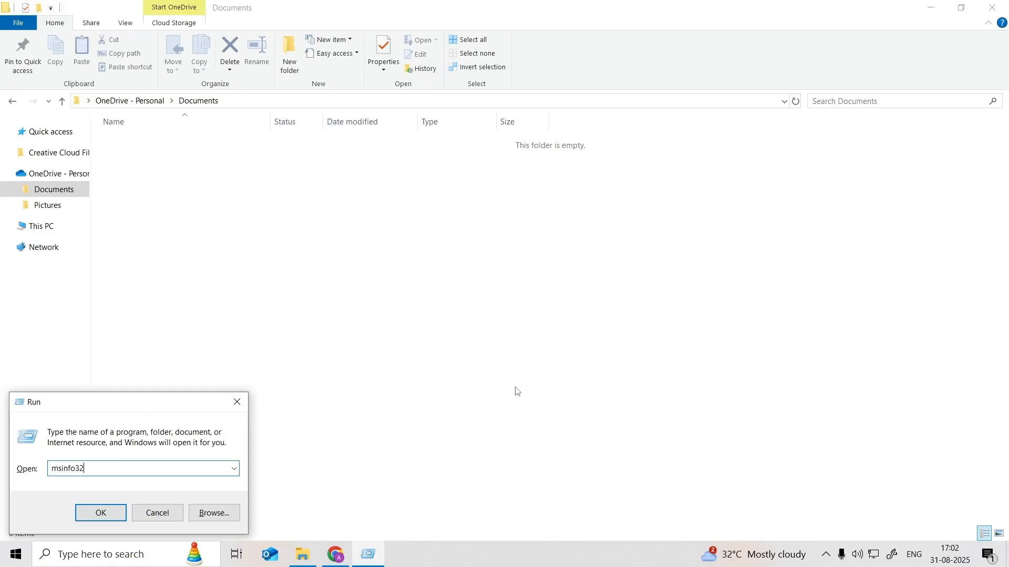
{"action": "left_click", "coordinate": [101, 513]}
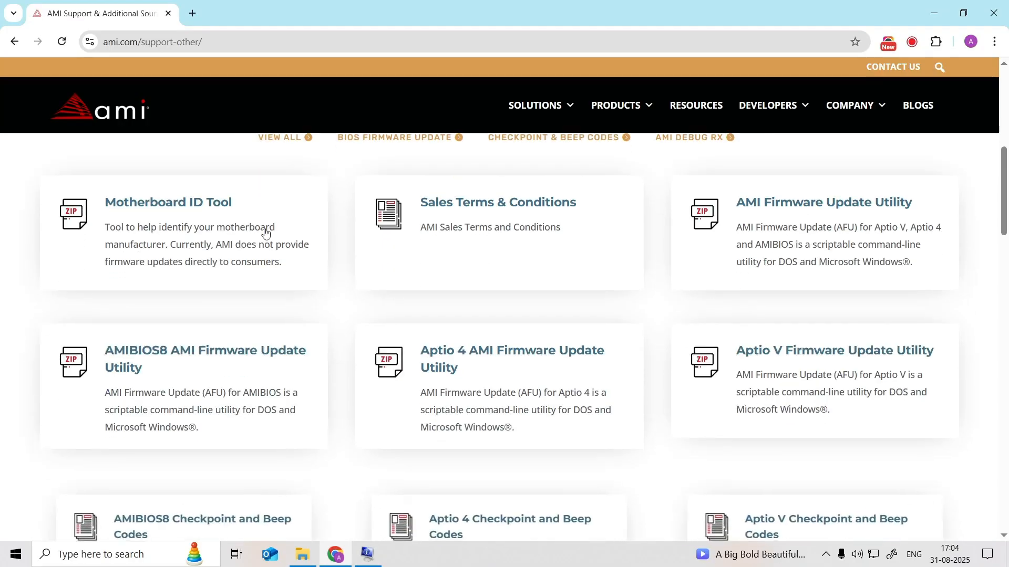
{"action": "scroll", "scroll_direction": "down", "scroll_amount": 3}
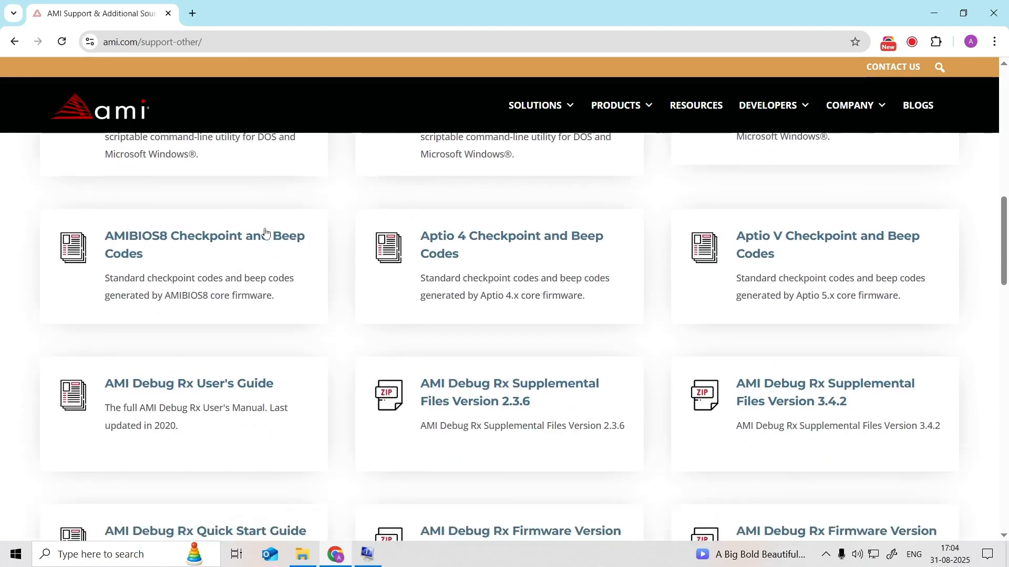
{"action": "scroll", "scroll_direction": "down", "scroll_amount": 3}
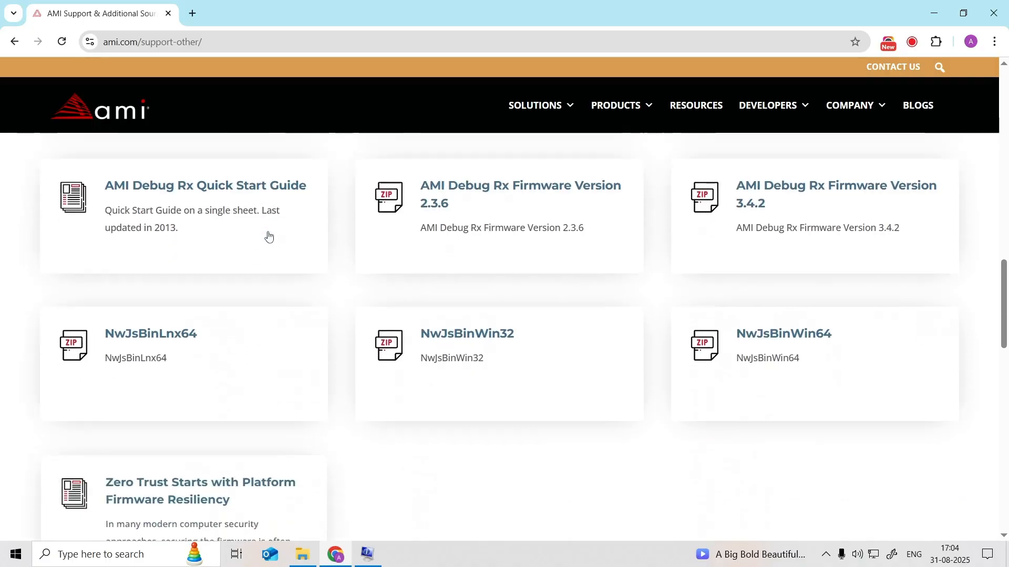
{"action": "scroll", "scroll_direction": "down", "scroll_amount": 3}
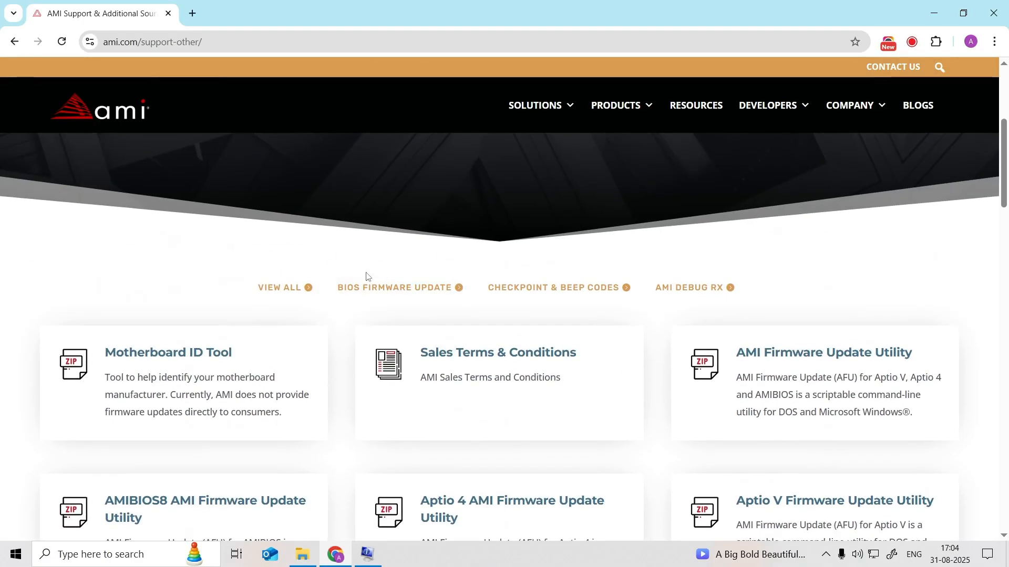
{"action": "scroll", "scroll_direction": "down", "scroll_amount": 3}
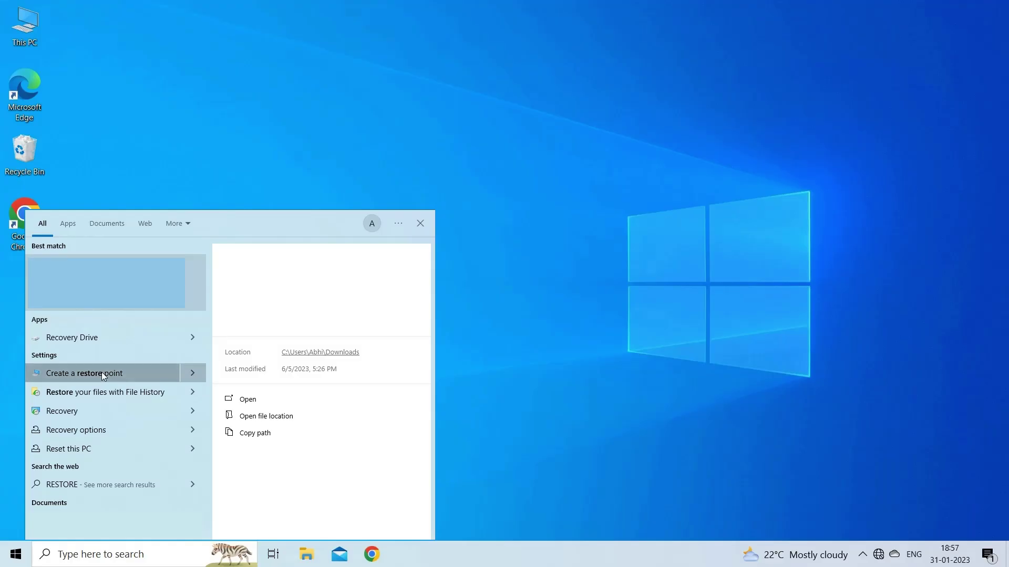
Start System Restore from System Protection and accept the 10-01-2024 automatic restore point
{"action": "left_click", "coordinate": [84, 373]}
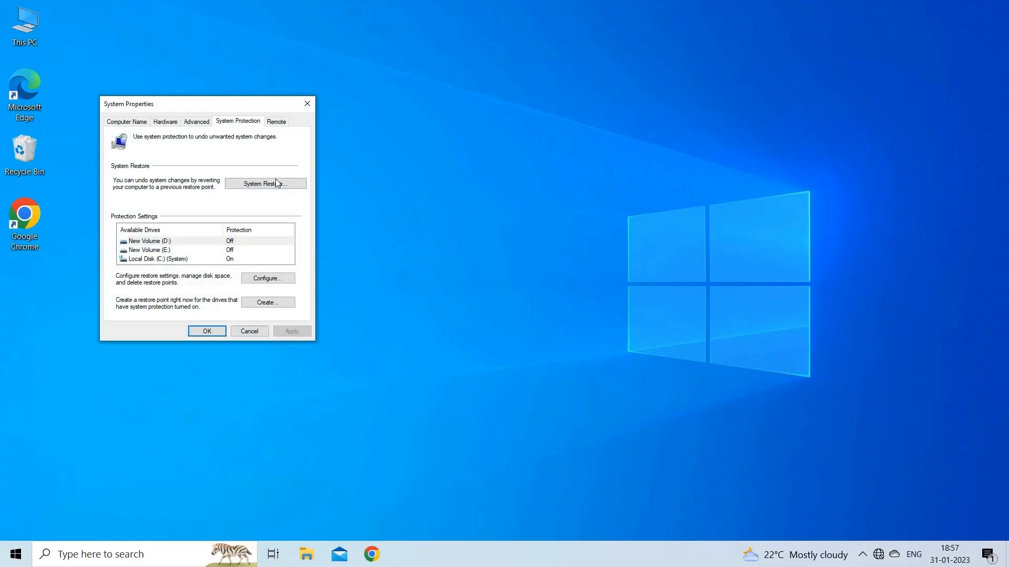
{"action": "left_click", "coordinate": [266, 183]}
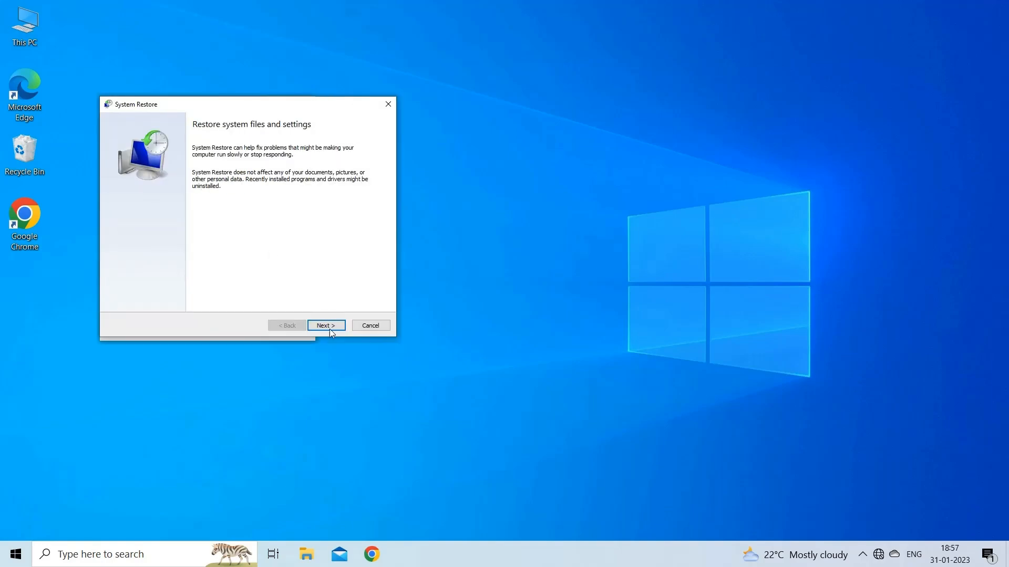
{"action": "left_click", "coordinate": [326, 325]}
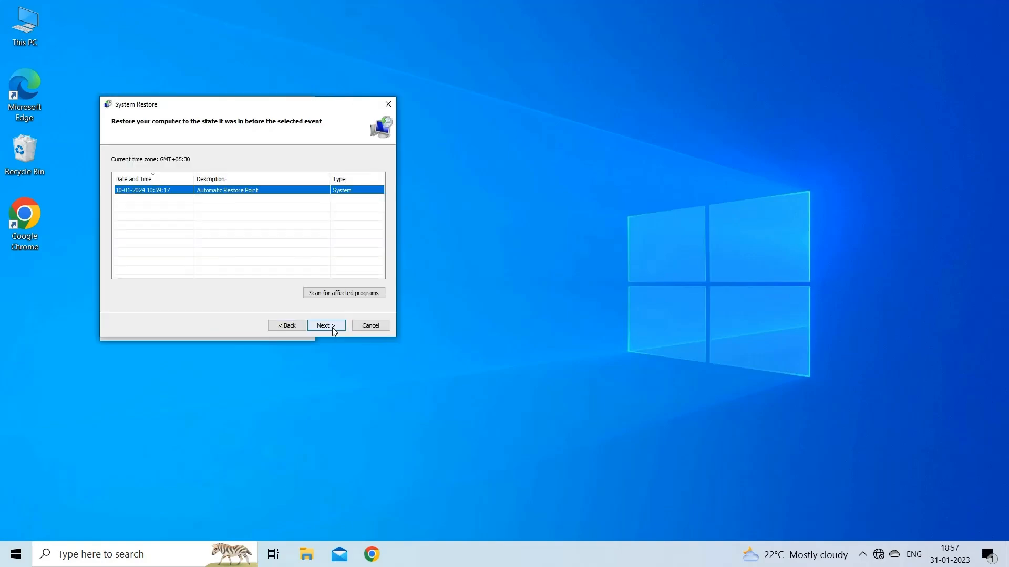
{"action": "left_click", "coordinate": [326, 326]}
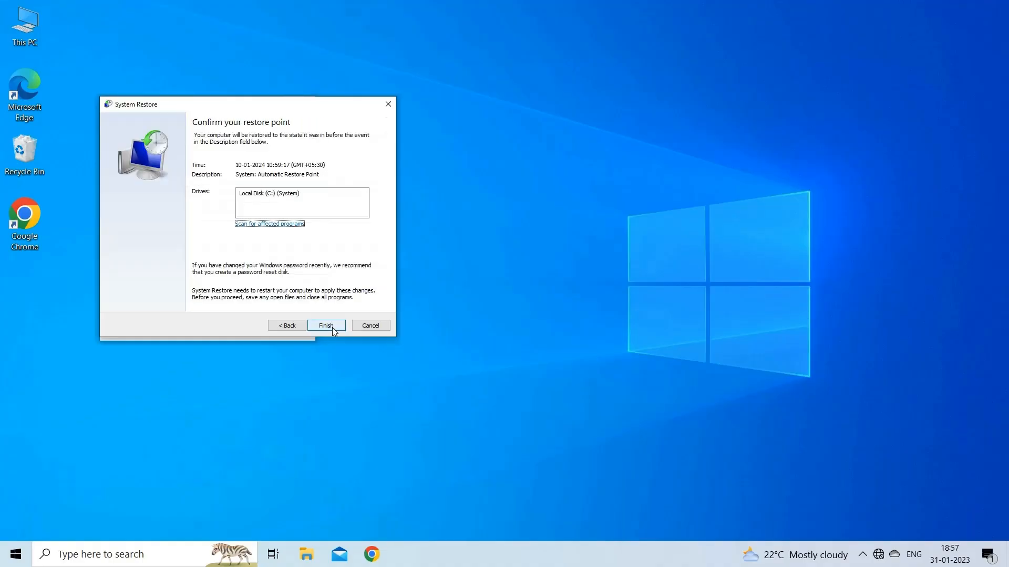
{"action": "mouse_move", "coordinate": [314, 274]}
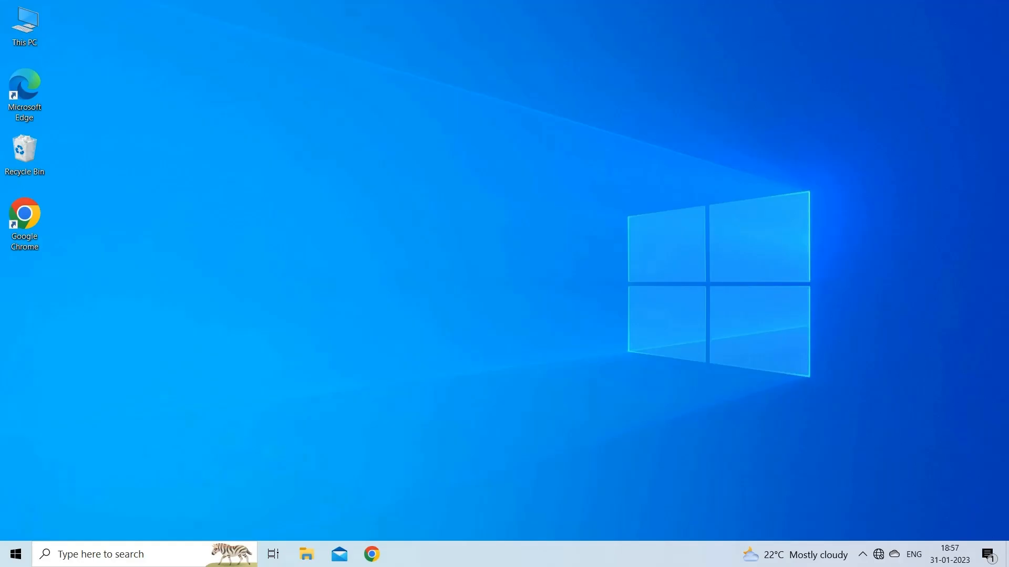
Show the Start menu's Power choices: Sleep, Shut down and Restart
{"action": "left_click", "coordinate": [18, 554]}
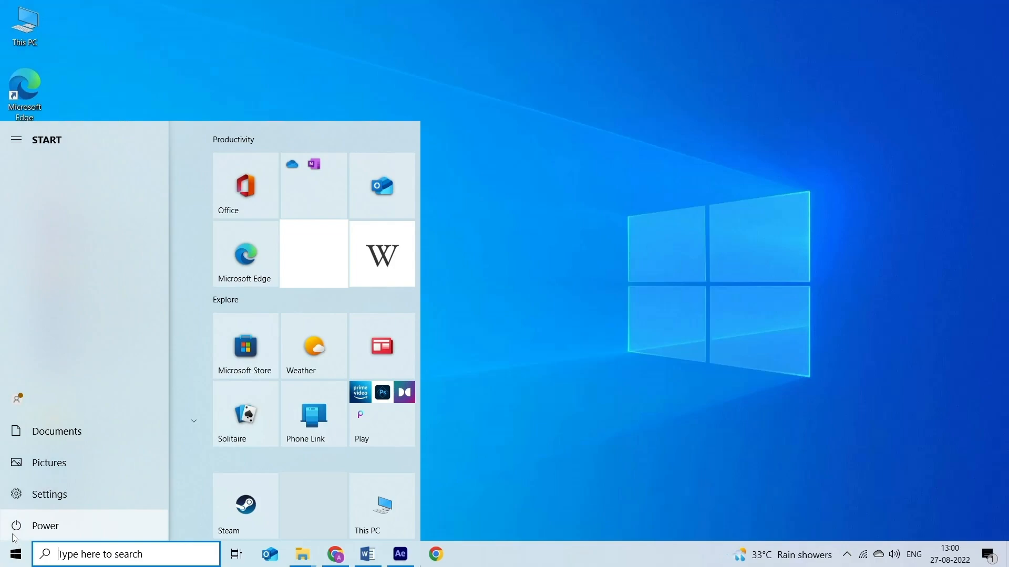
{"action": "left_click", "coordinate": [44, 525]}
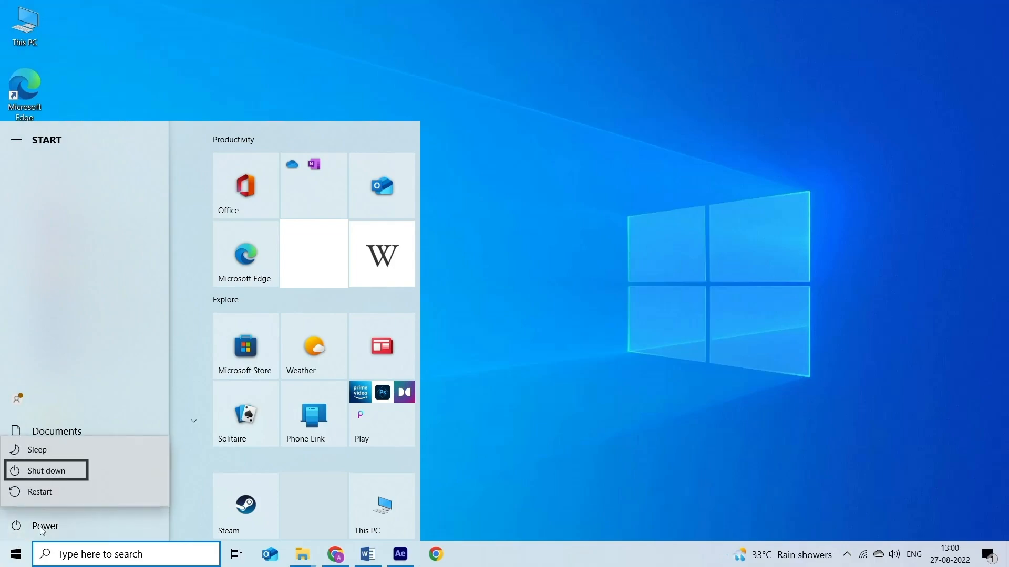